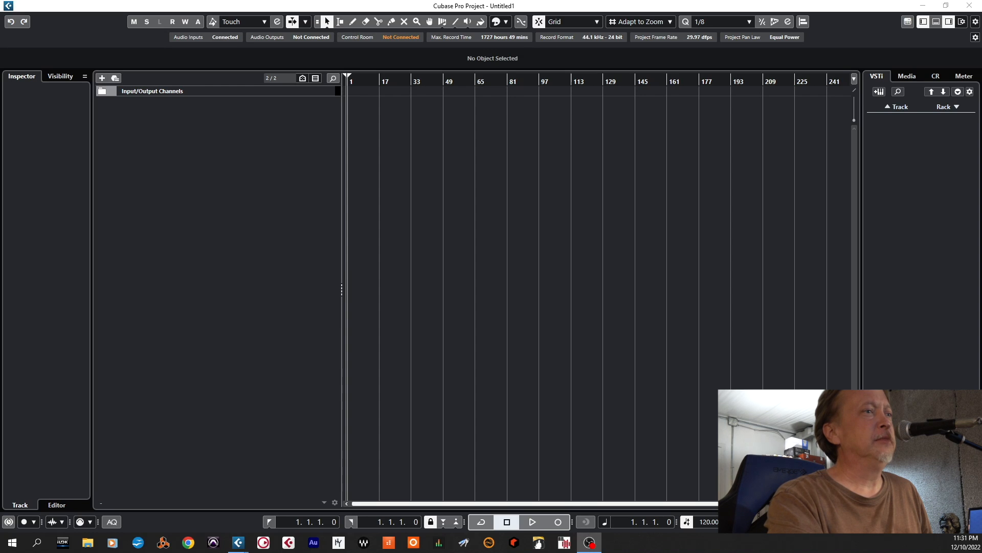
Add an Instrument track using the Band-in-a-Box DAW VST3 plugin
left_click(101, 78)
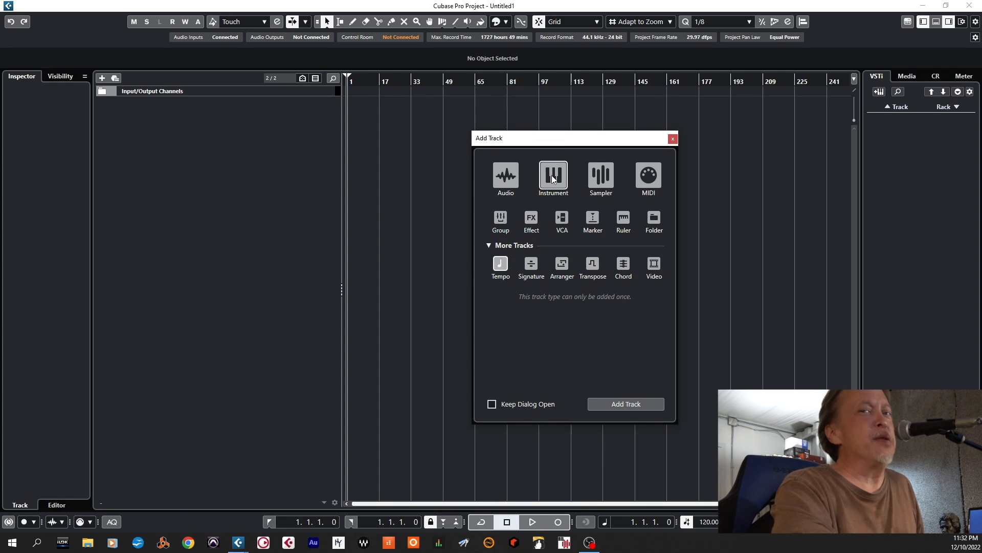
mouse_move(570, 183)
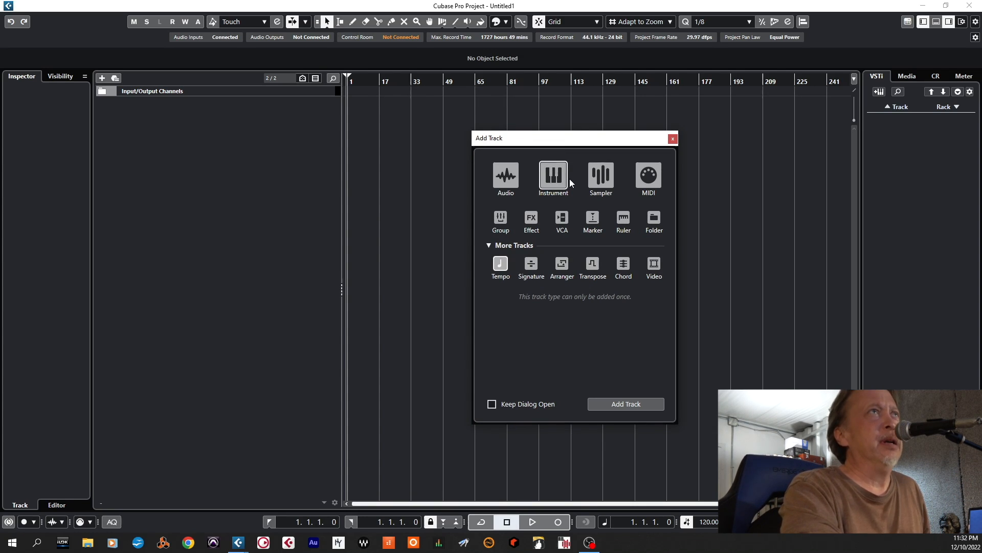
left_click(553, 178)
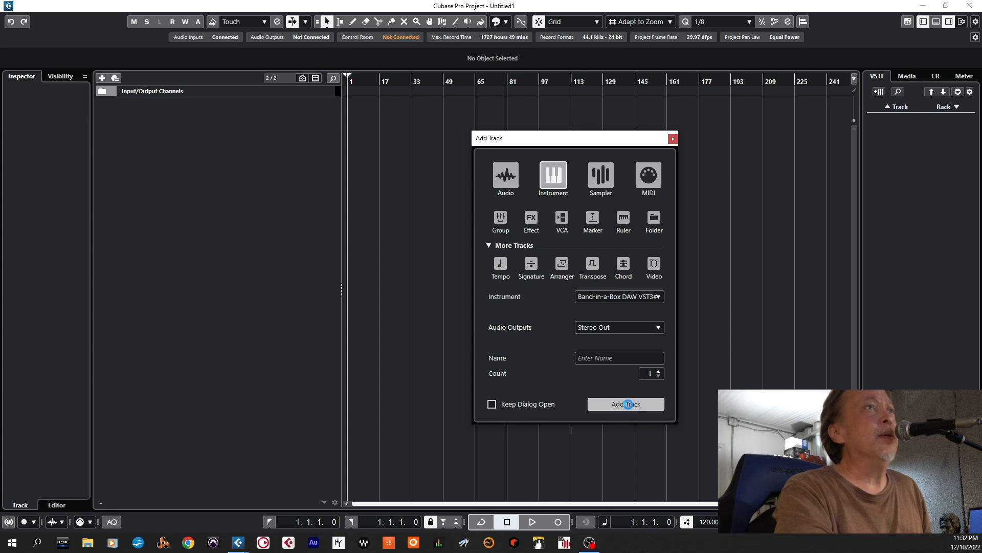
left_click(625, 404)
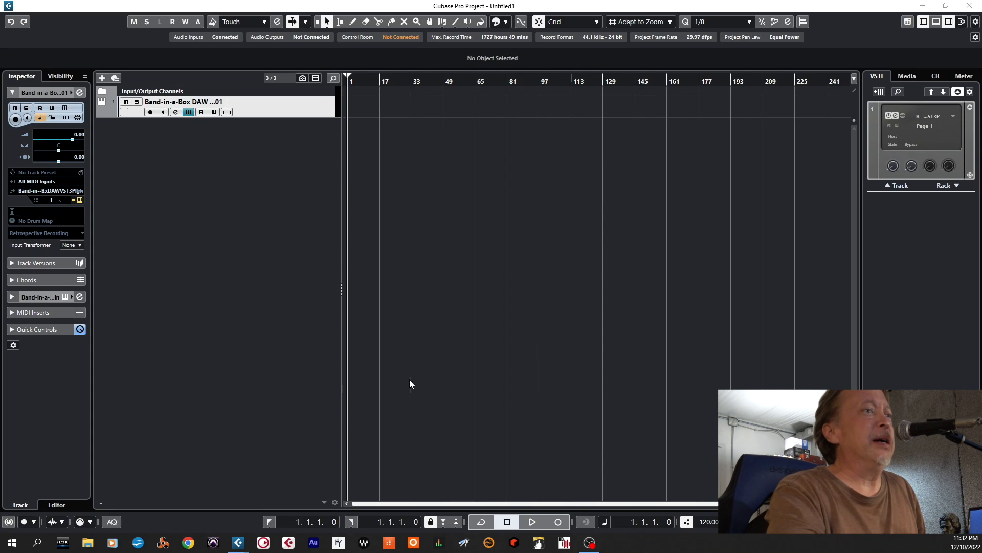
mouse_move(290, 117)
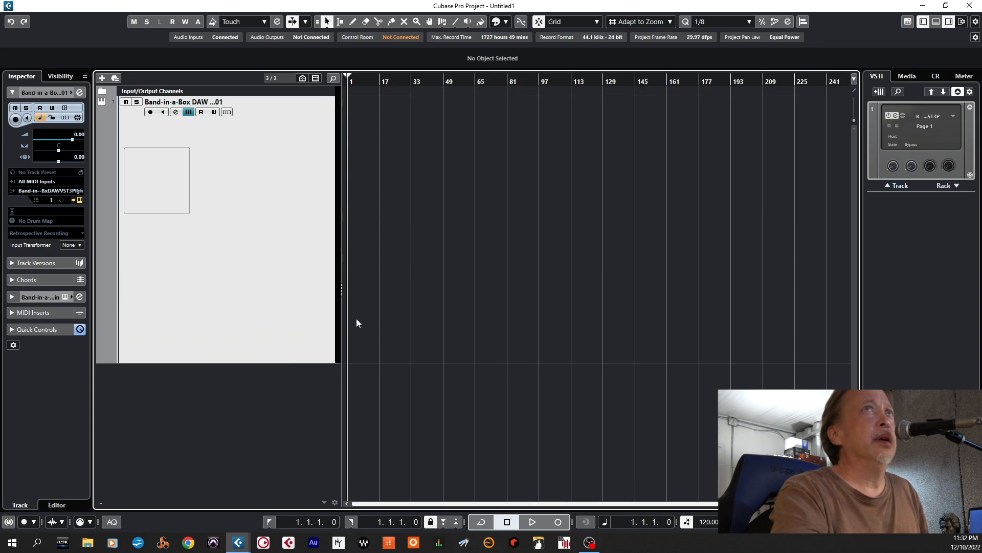
mouse_move(668, 245)
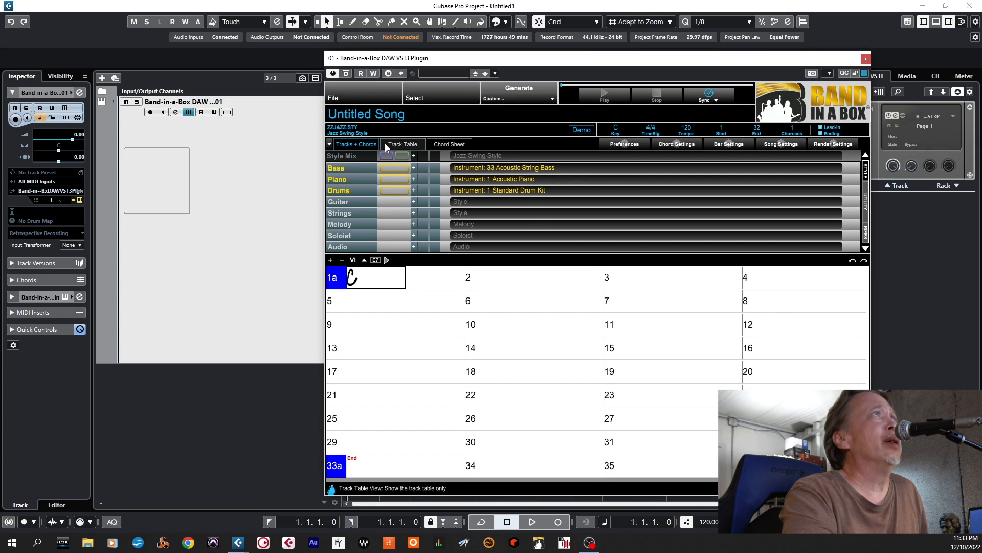
left_click(866, 58)
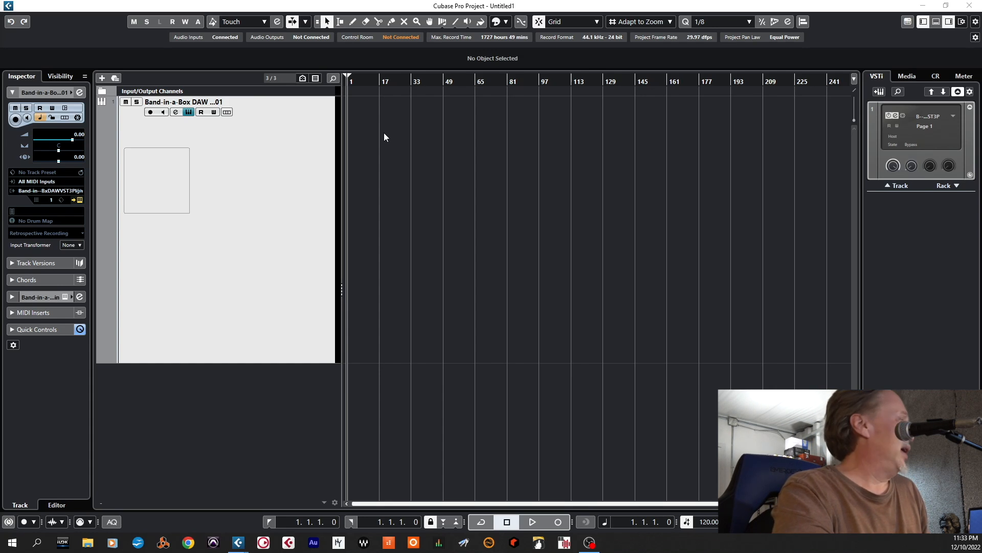
mouse_move(57, 60)
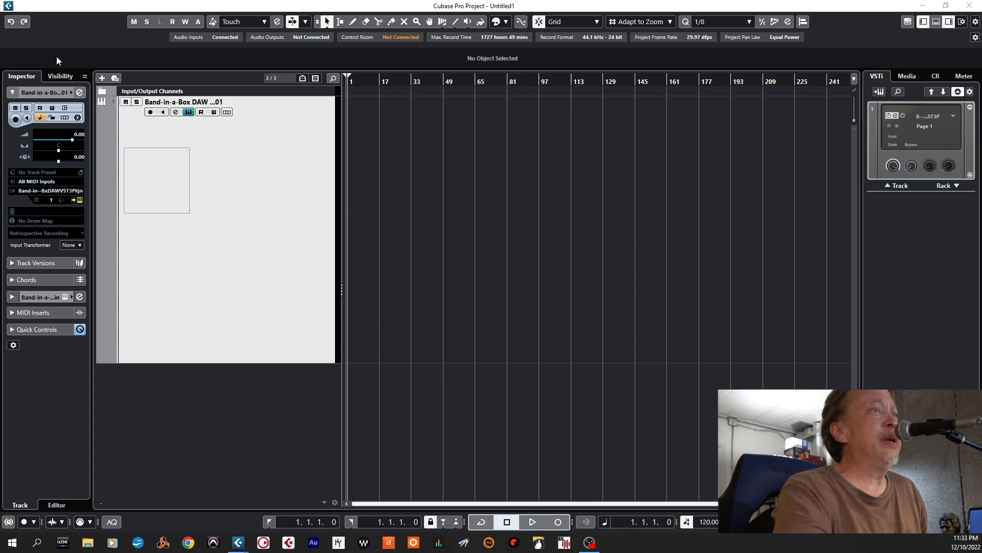
mouse_move(804, 239)
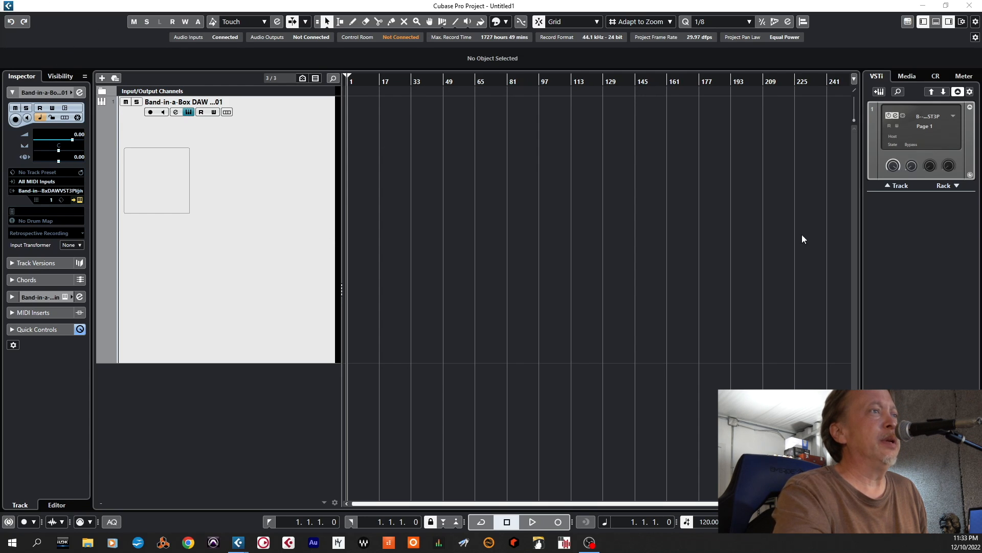
mouse_move(209, 44)
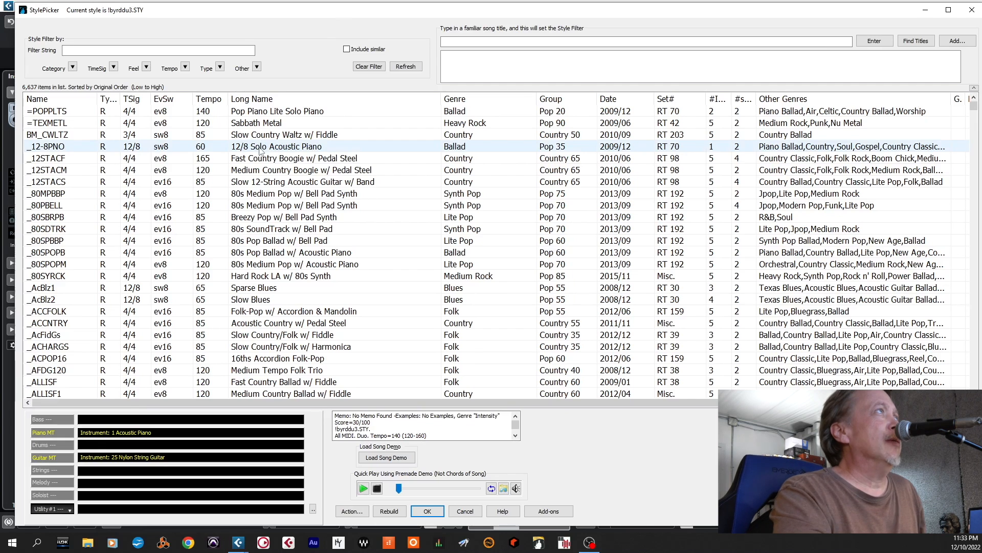
Select the _AcBlz2 'Slow Blues' style in the StylePicker
left_click(251, 299)
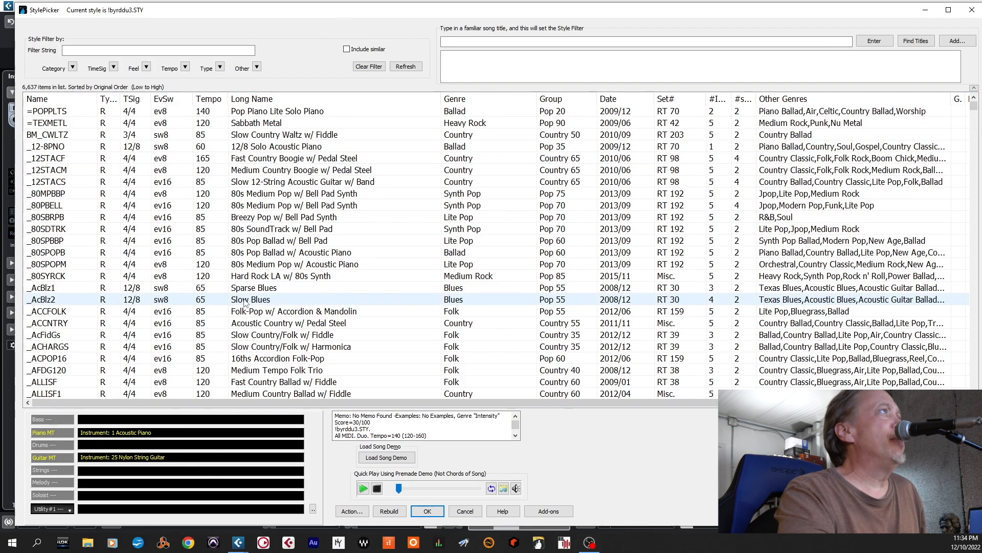
left_click(249, 298)
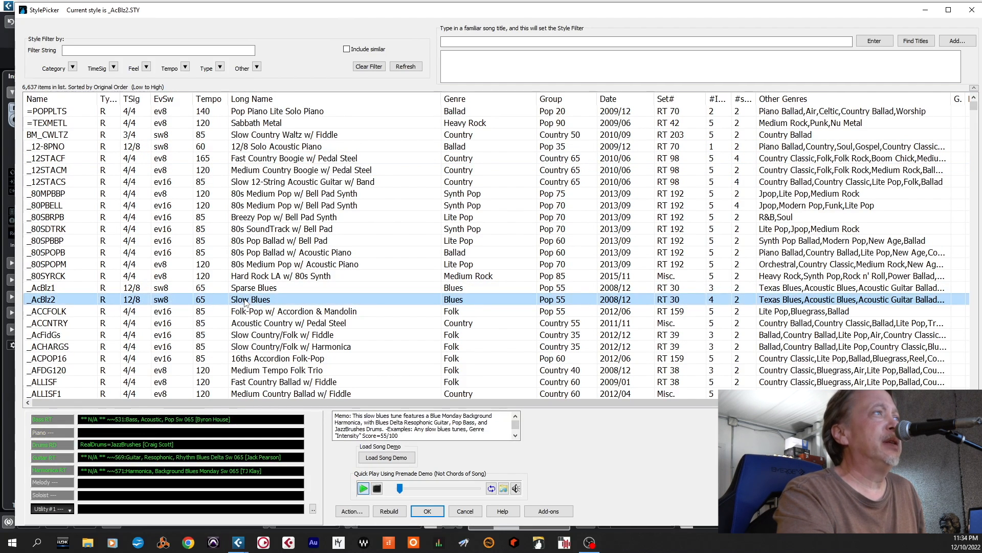
mouse_move(290, 304)
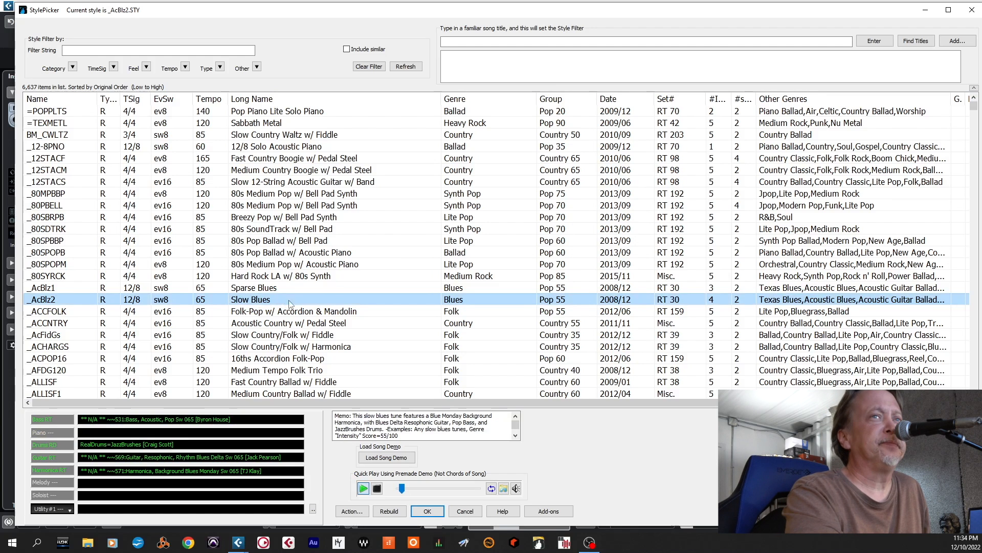
mouse_move(296, 304)
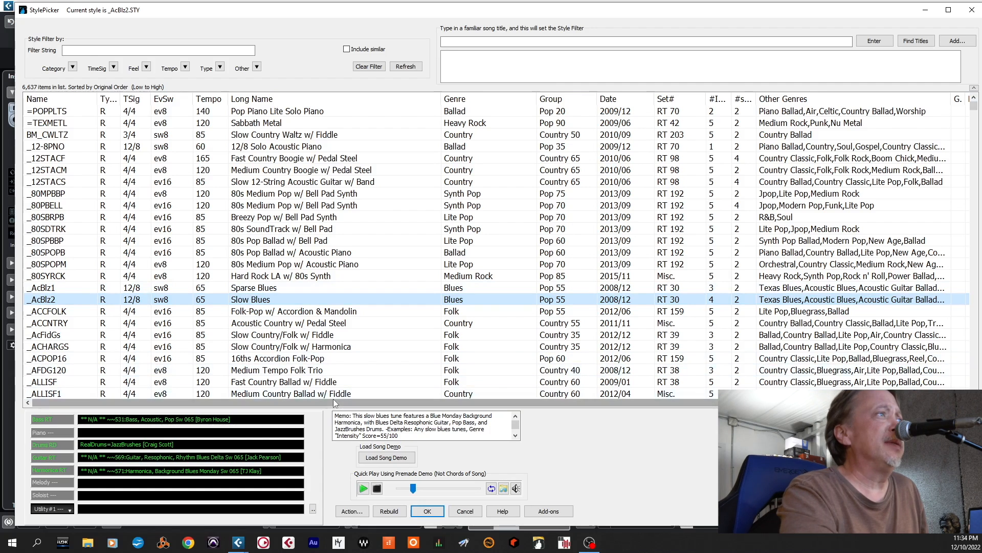
mouse_move(387, 457)
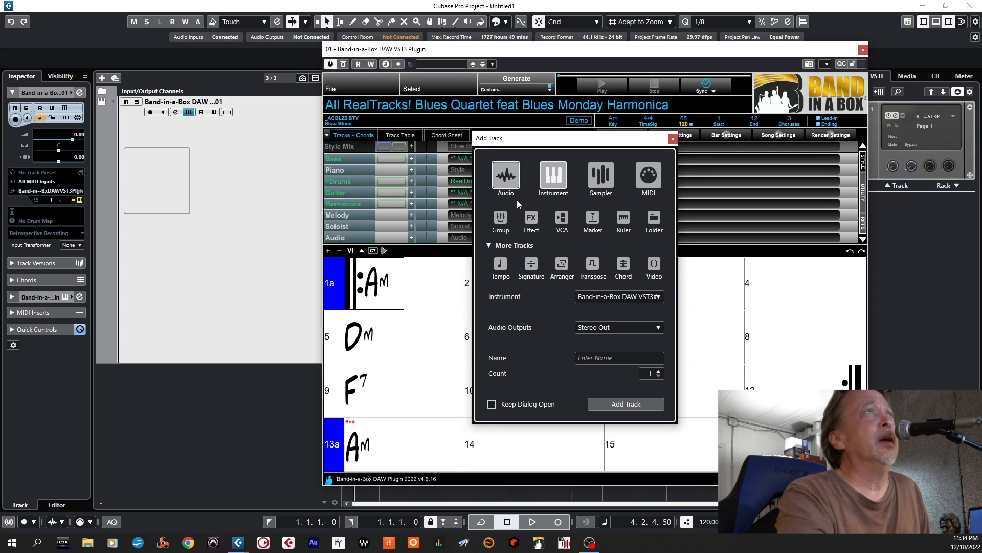
Add a tempo track and enter a tempo of 65 bpm
left_click(500, 266)
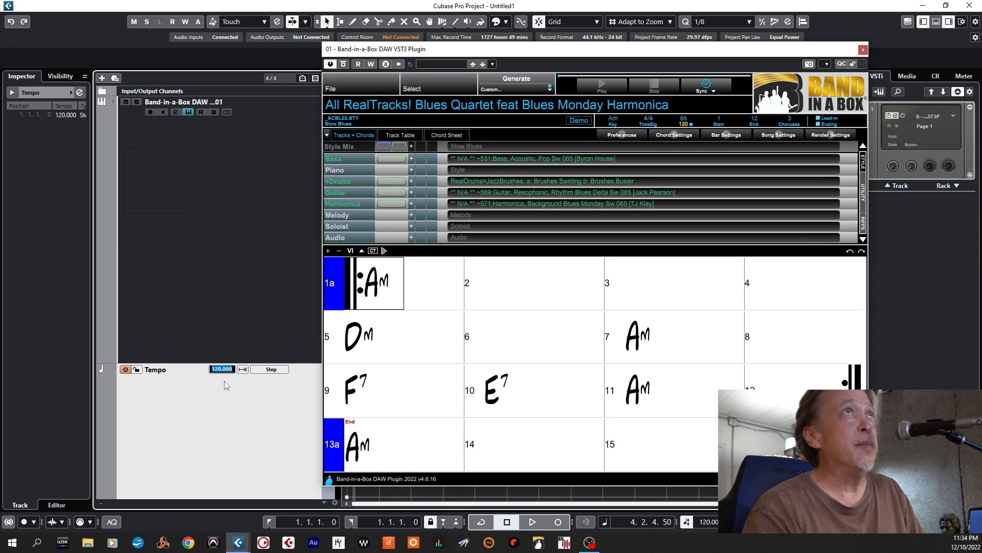
type("65")
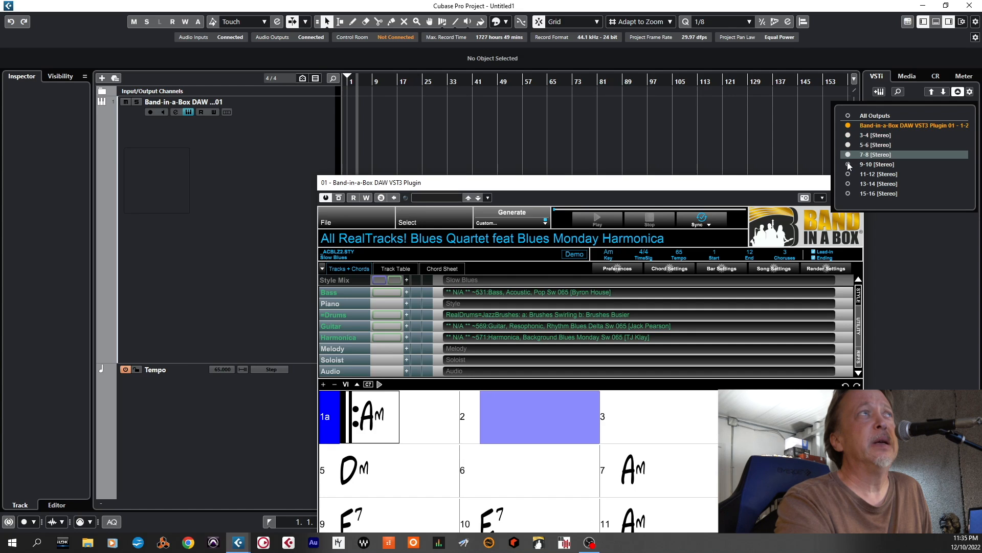
mouse_move(876, 163)
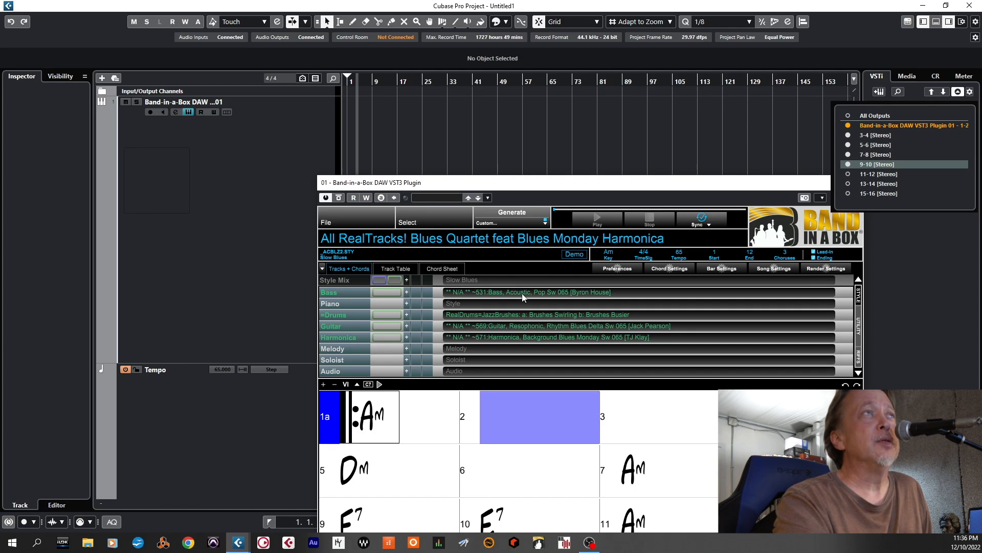
mouse_move(525, 343)
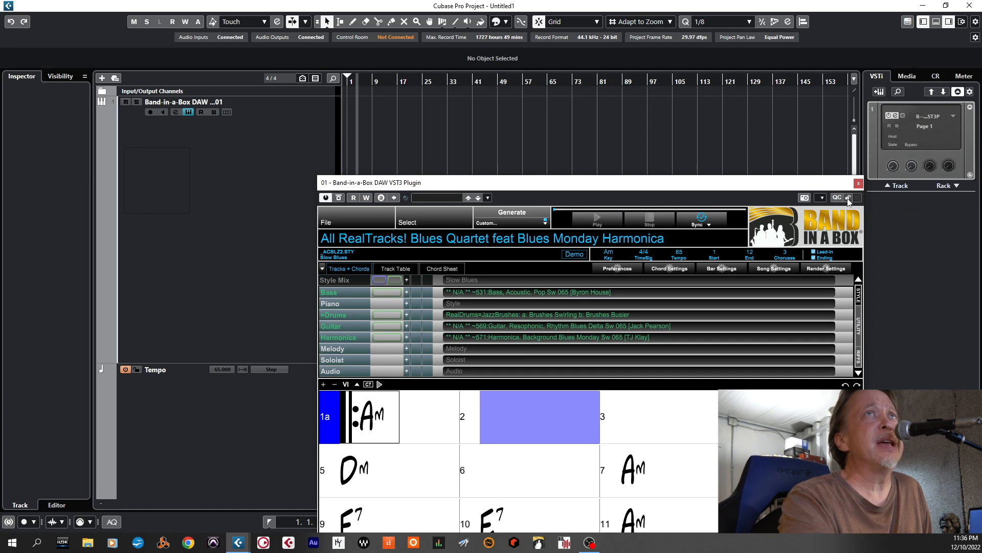
Close the Band-in-a-Box DAW VST3 plugin window
left_click(858, 182)
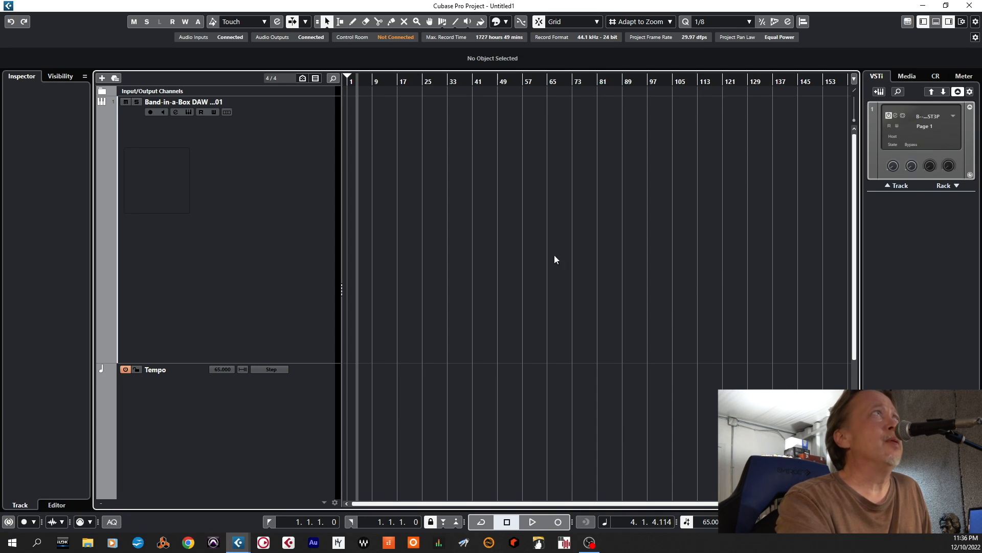
Reopen the Band-in-a-Box plugin and generate all the band tracks
left_click(532, 522)
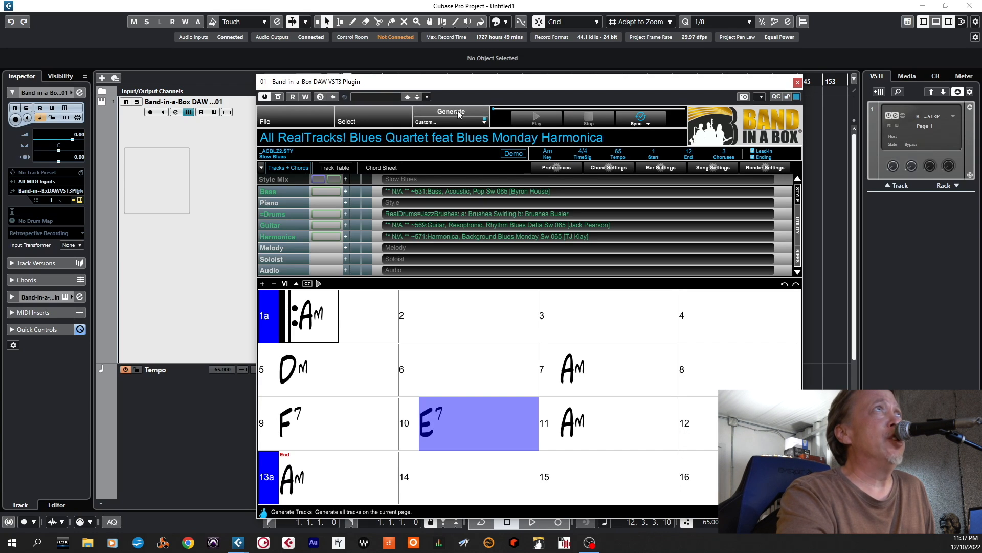
left_click(797, 82)
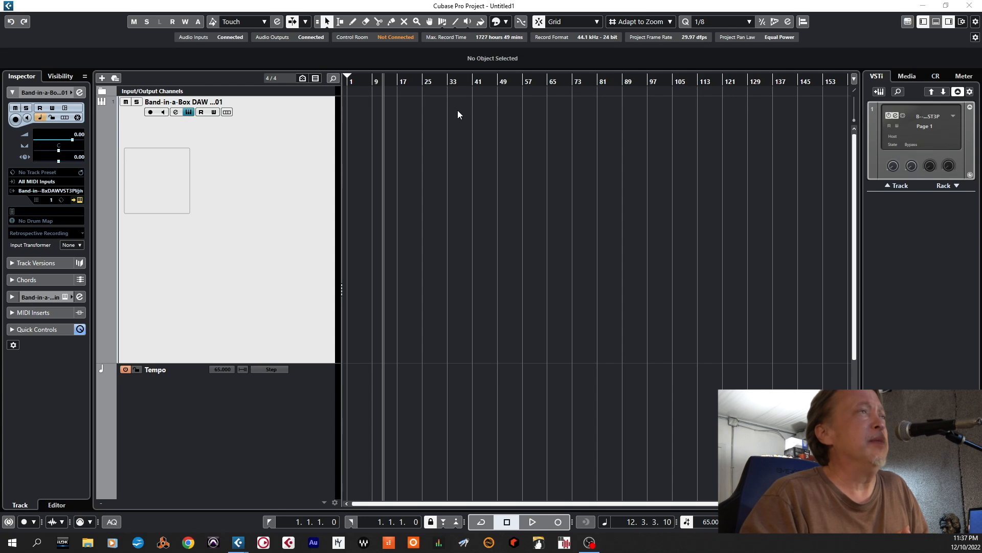
left_click(449, 114)
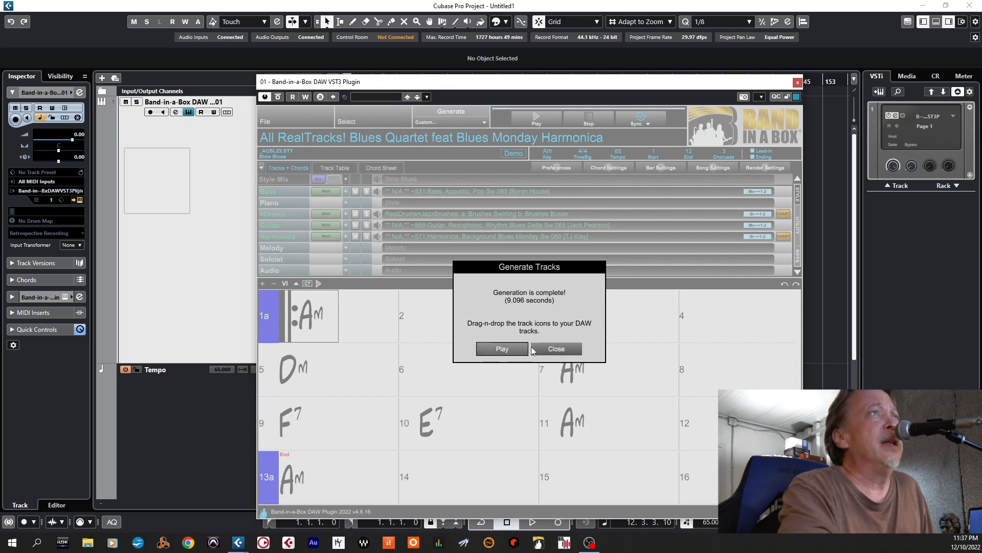
Dismiss the 'Generation is complete' message and start playback of the generated band
left_click(555, 348)
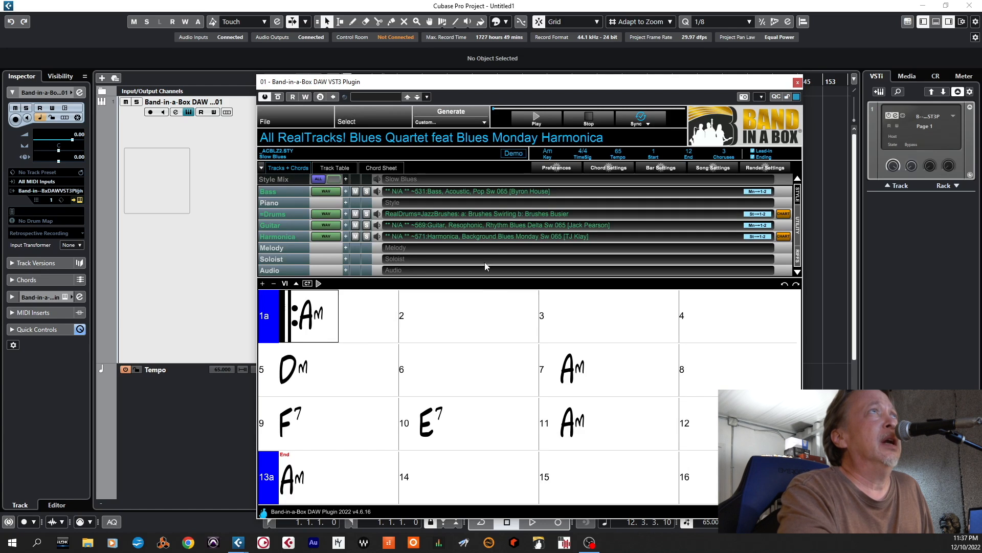
left_click(438, 423)
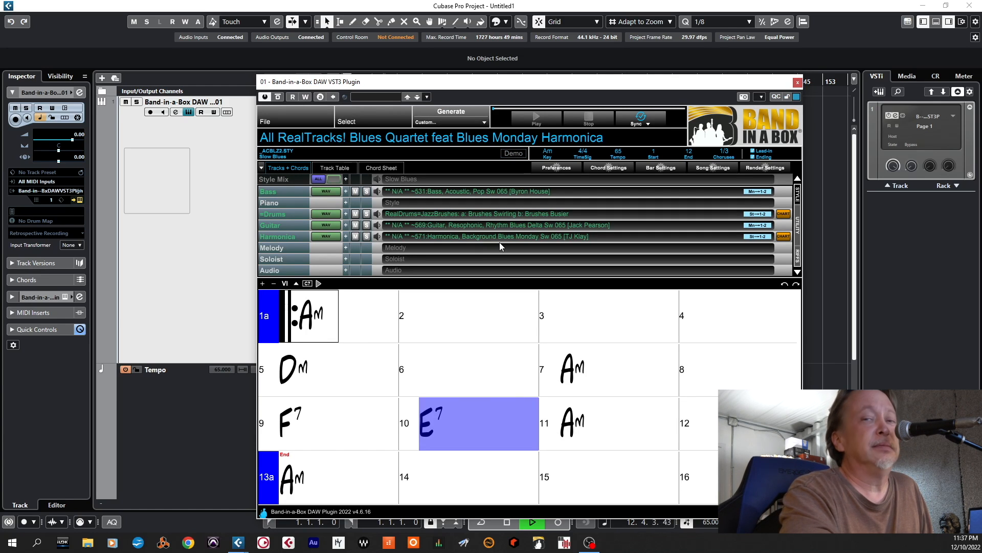
left_click(617, 424)
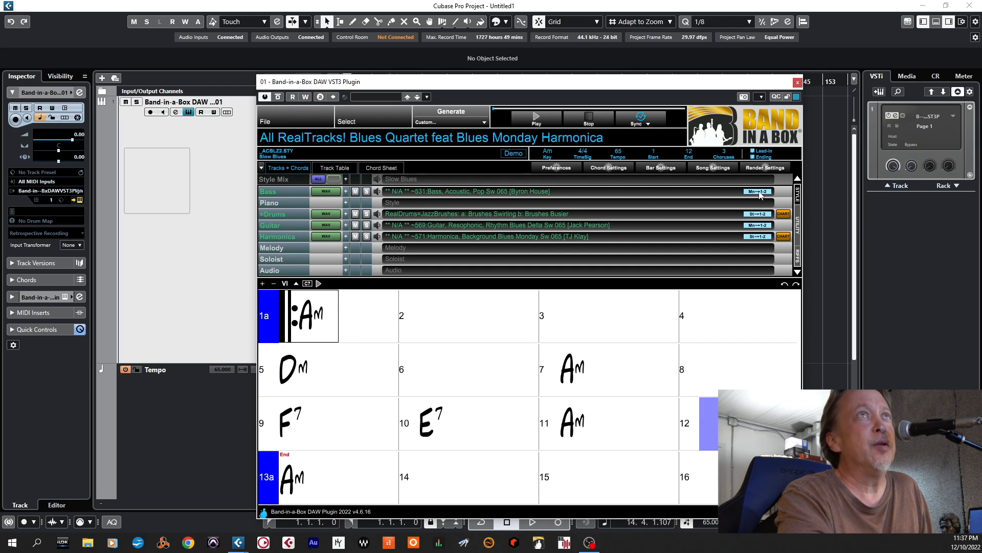
Assign an instrument row to a separate stereo output channel
left_click(758, 191)
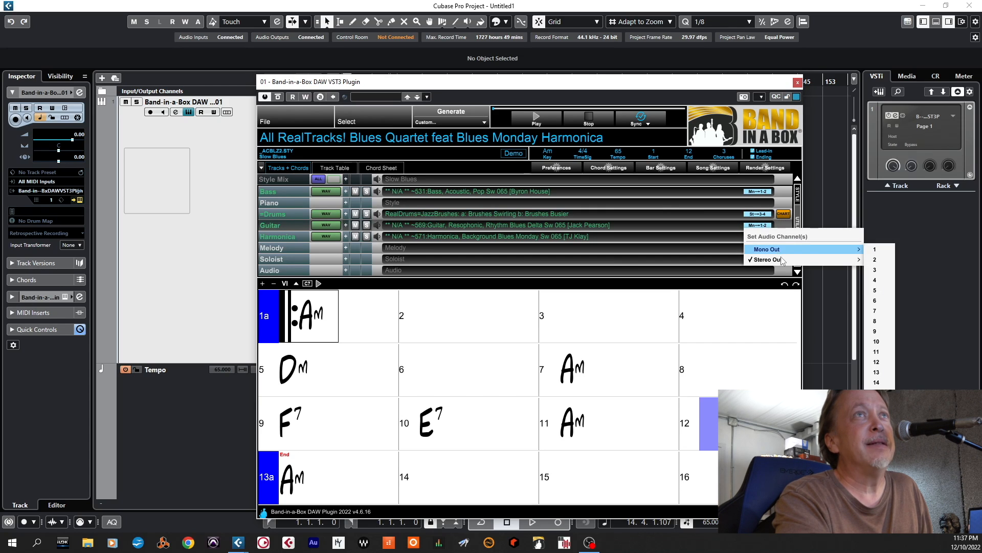
left_click(764, 259)
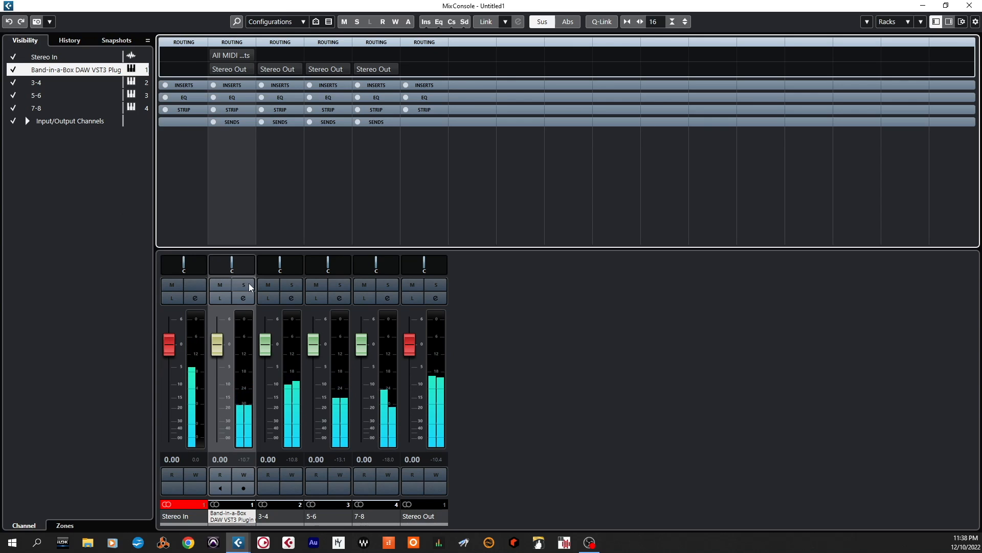
Solo the main, 3-4, 5-6 and 7-8 output channels in turn
left_click(243, 285)
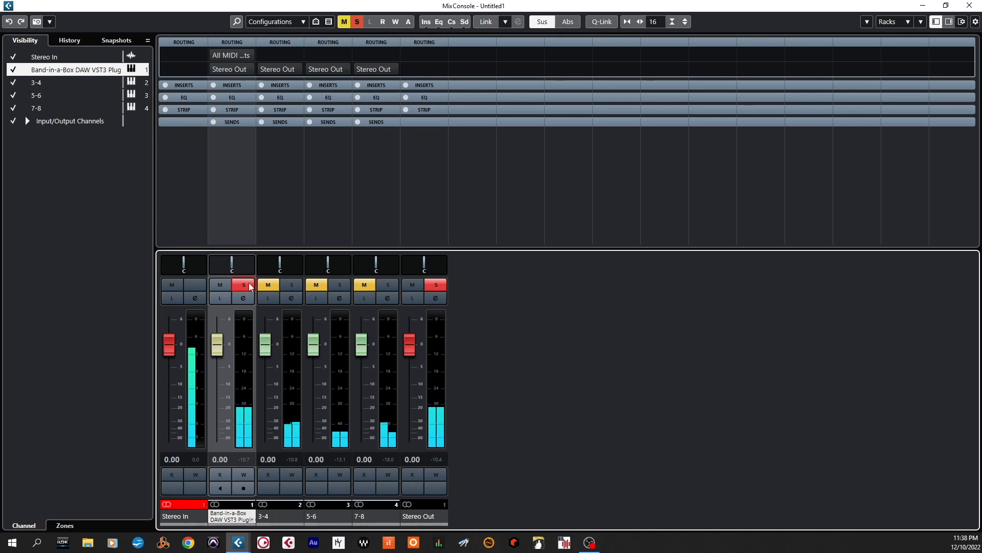
left_click(291, 285)
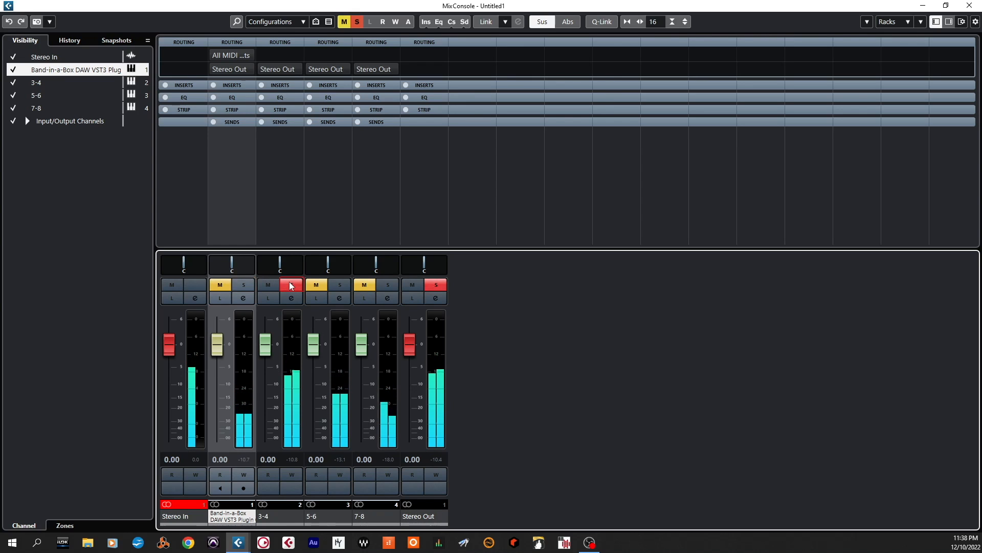
left_click(291, 284)
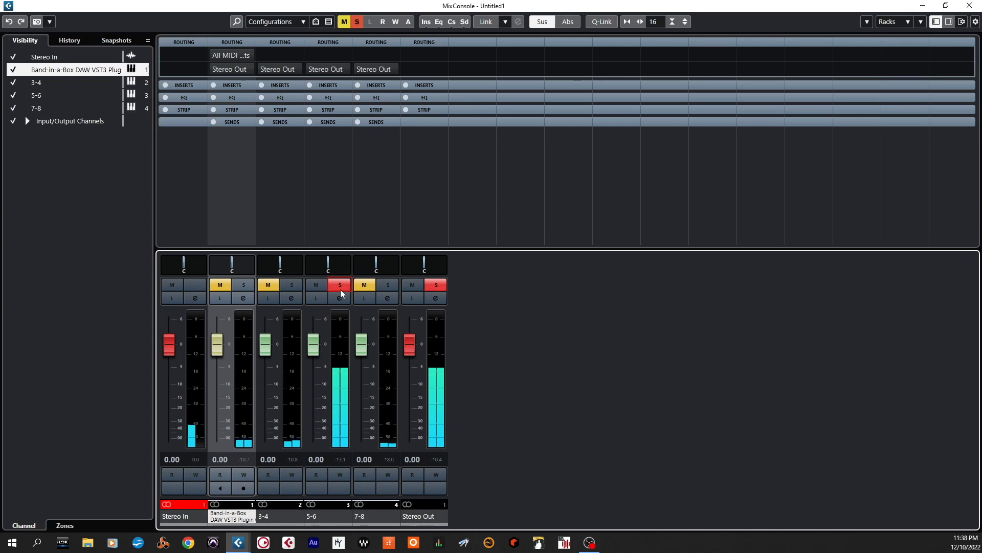
left_click(340, 285)
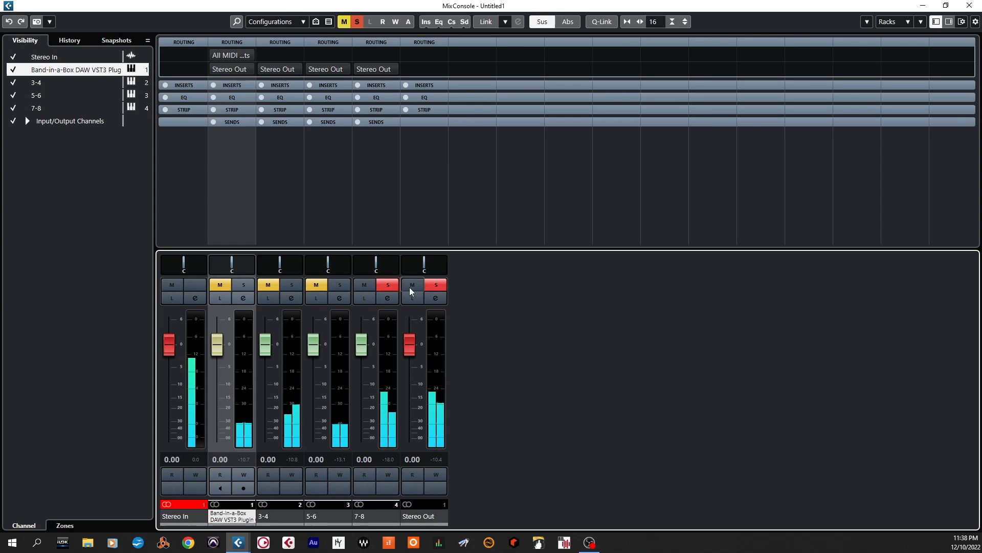
left_click(436, 285)
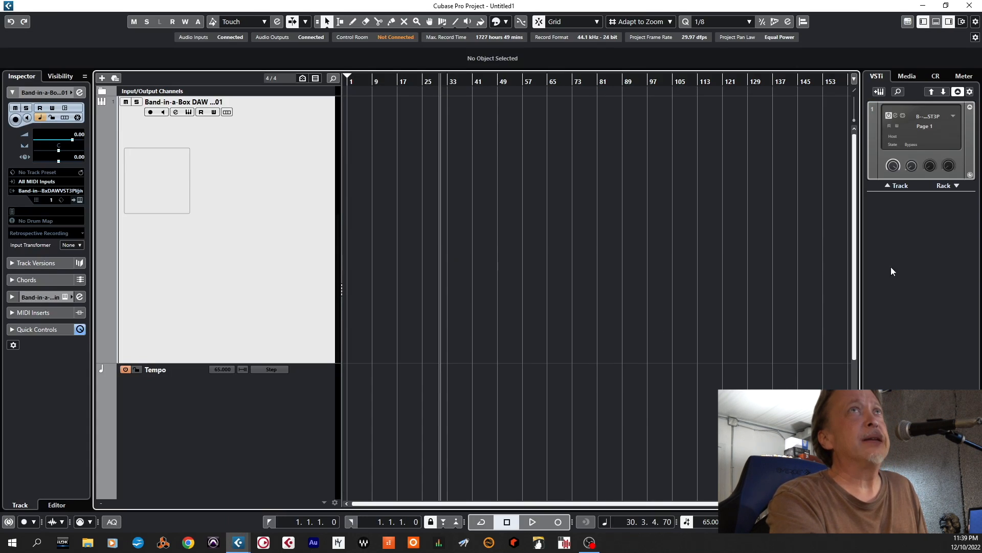
Reopen the Band-in-a-Box plugin window to review its drums, guitar and harmonica tracks
left_click(889, 115)
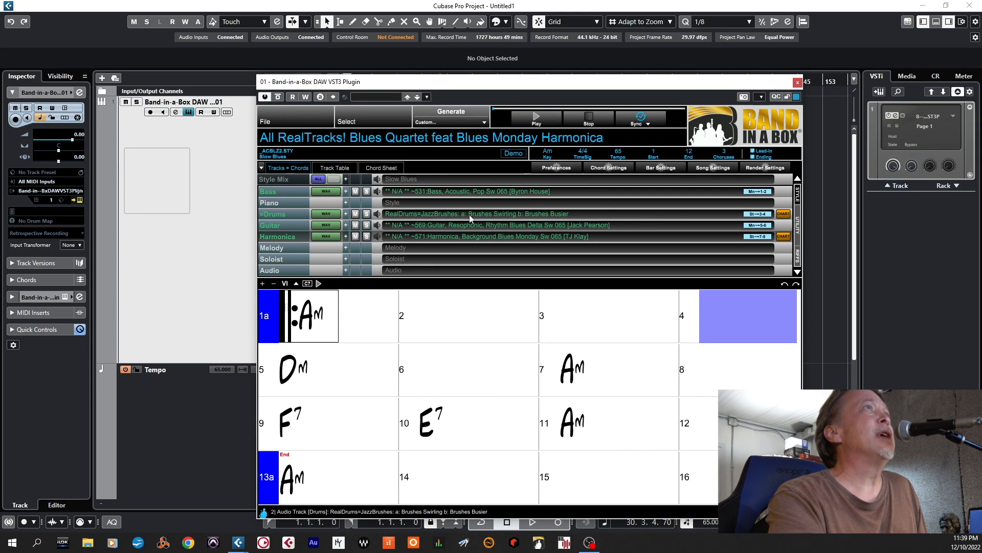
left_click(483, 225)
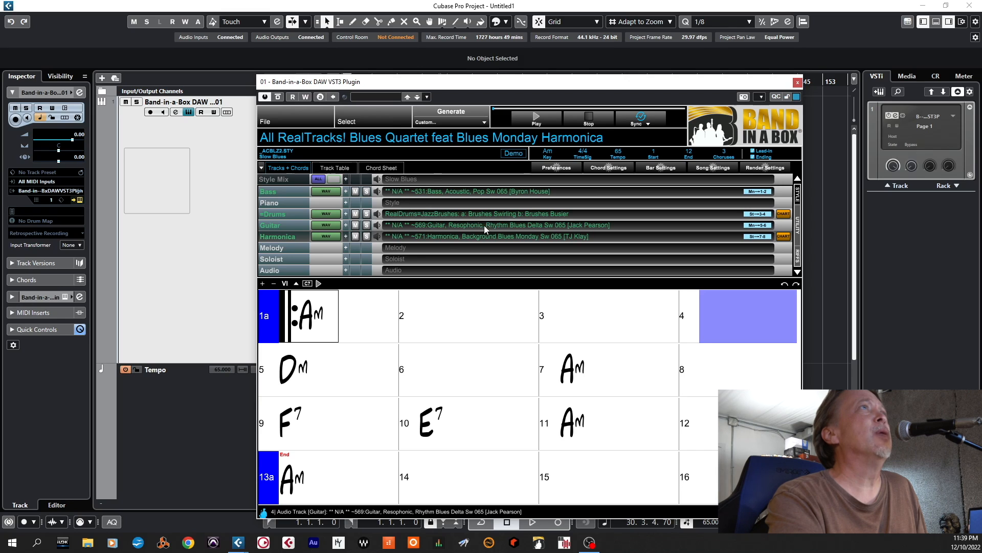
mouse_move(559, 232)
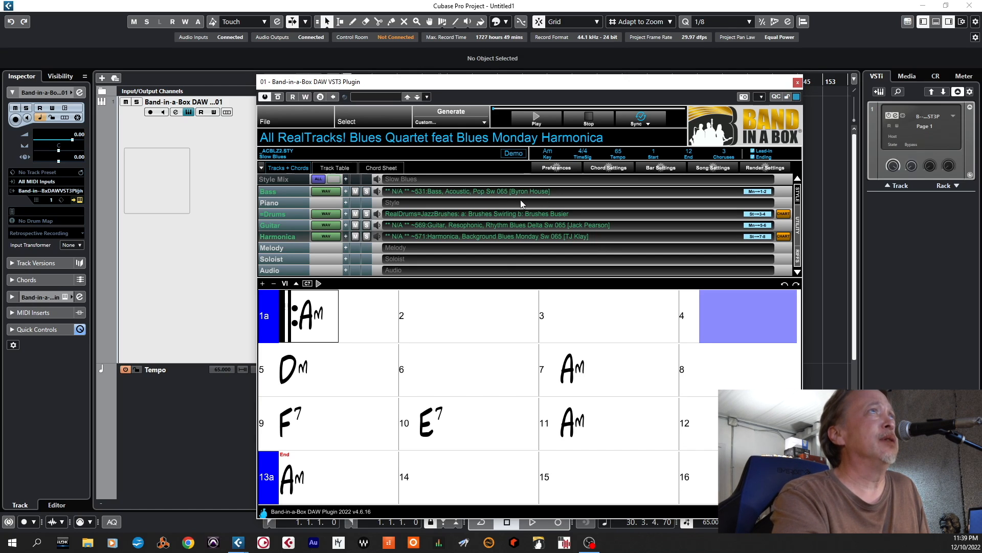
mouse_move(556, 338)
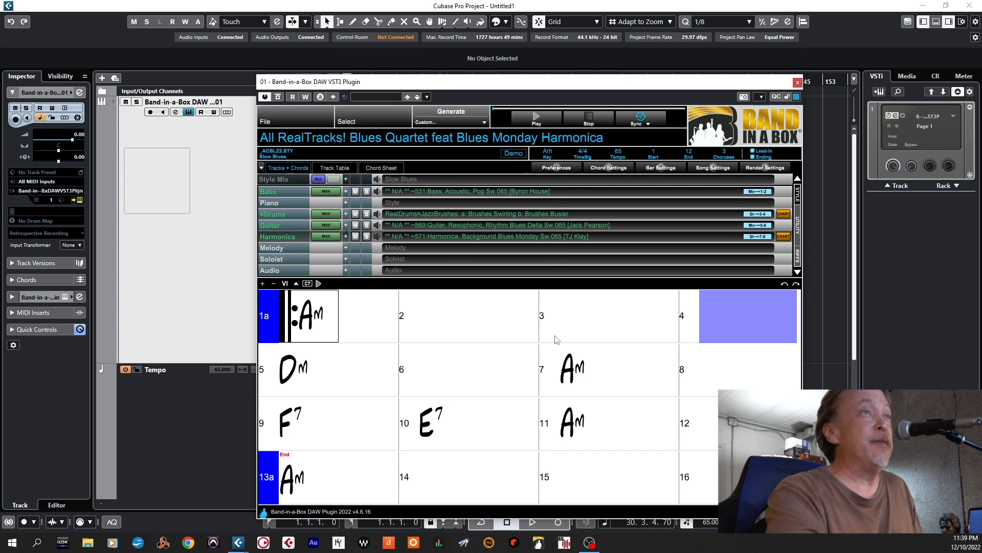